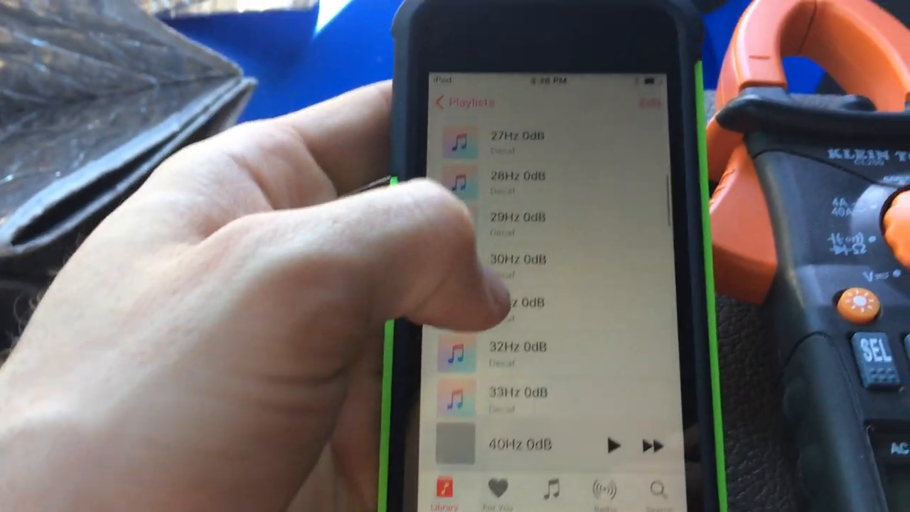
scroll("down", 3)
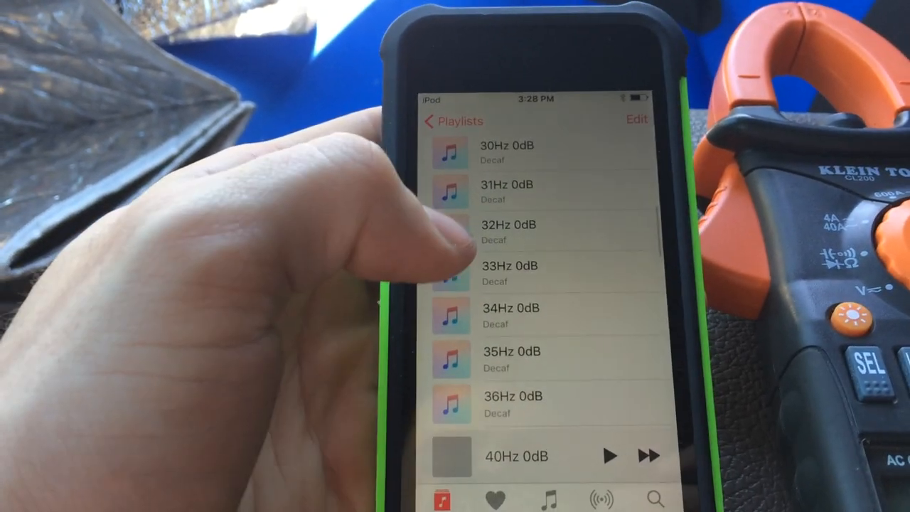